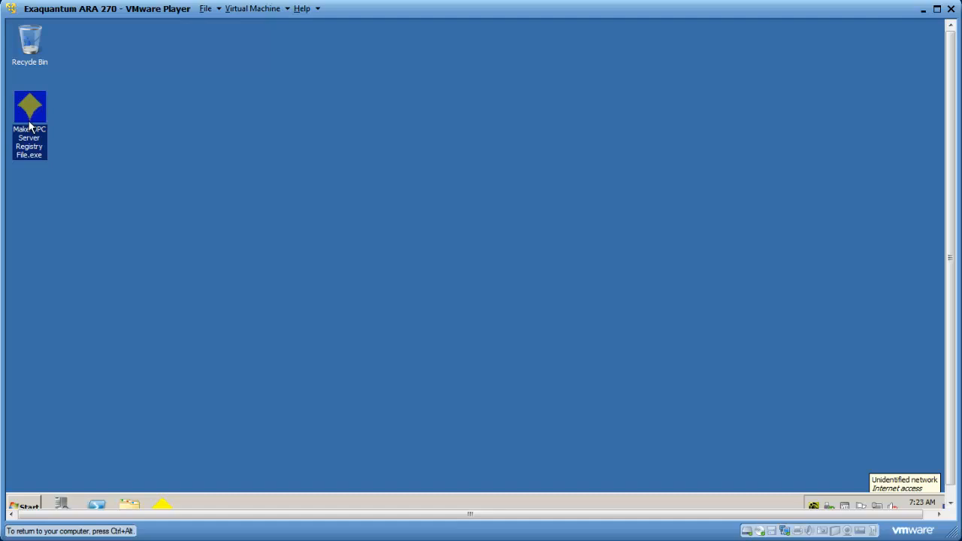
{"action": "mouse_move", "coordinate": [59, 124]}
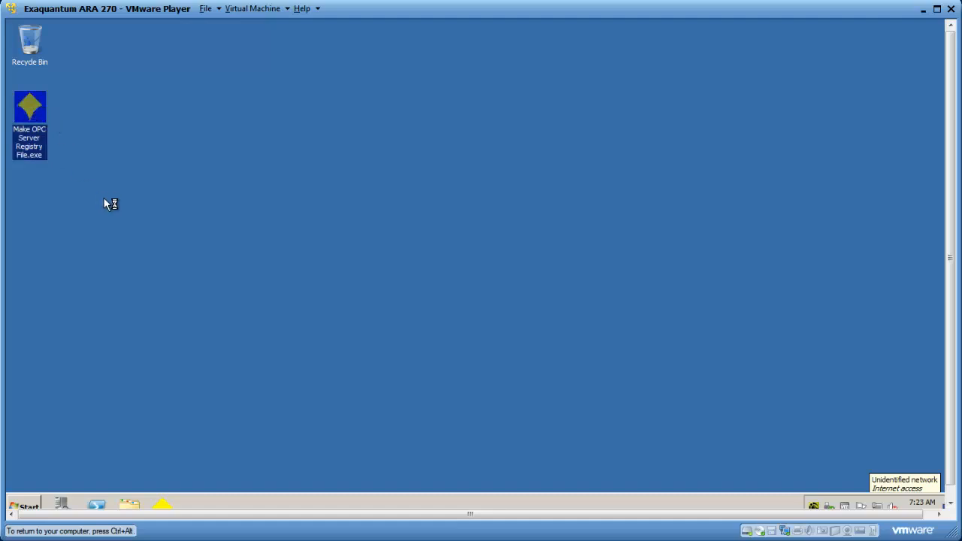
Step: Launch Make OPC Server Registry File and enter 'localhost' as the node name
{"action": "double_click", "coordinate": [29, 108]}
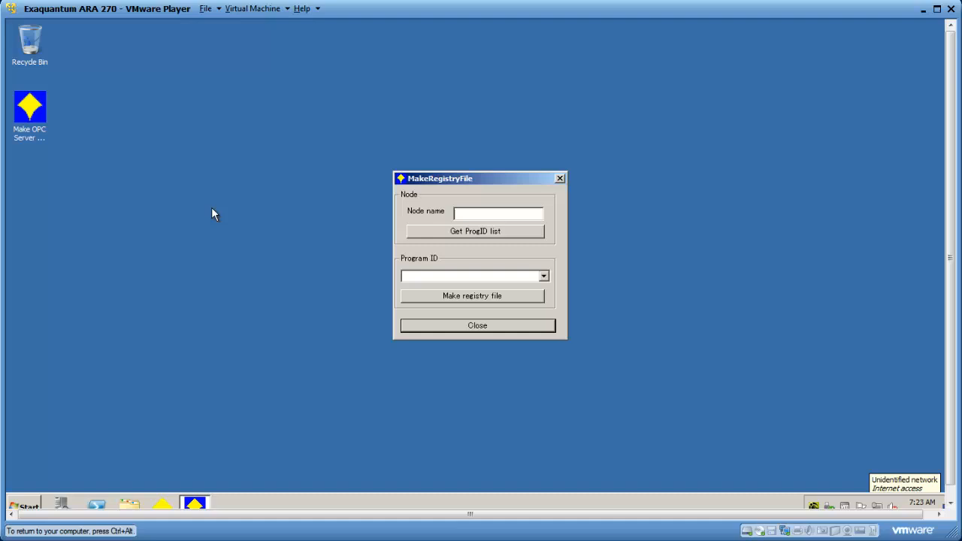
{"action": "left_click", "coordinate": [498, 212]}
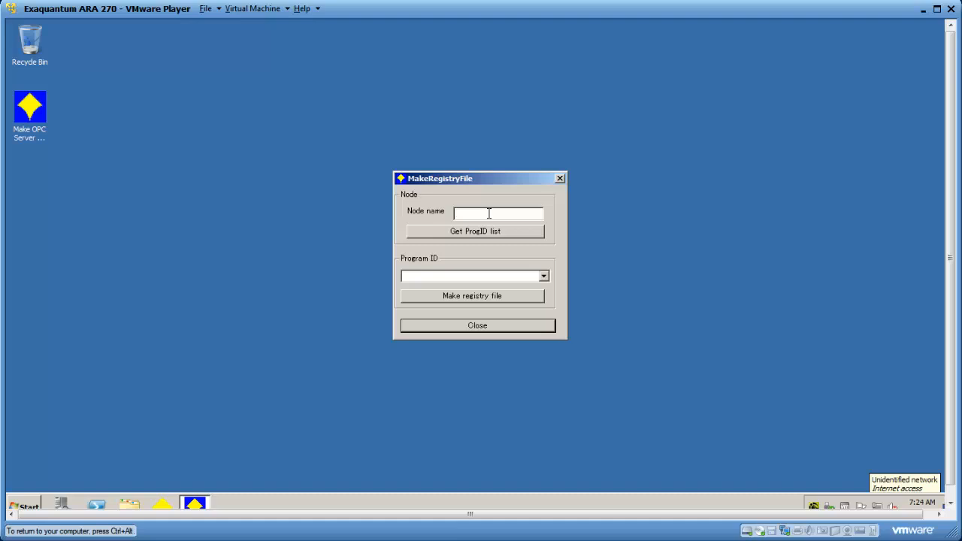
{"action": "type", "text": "loca;l"}
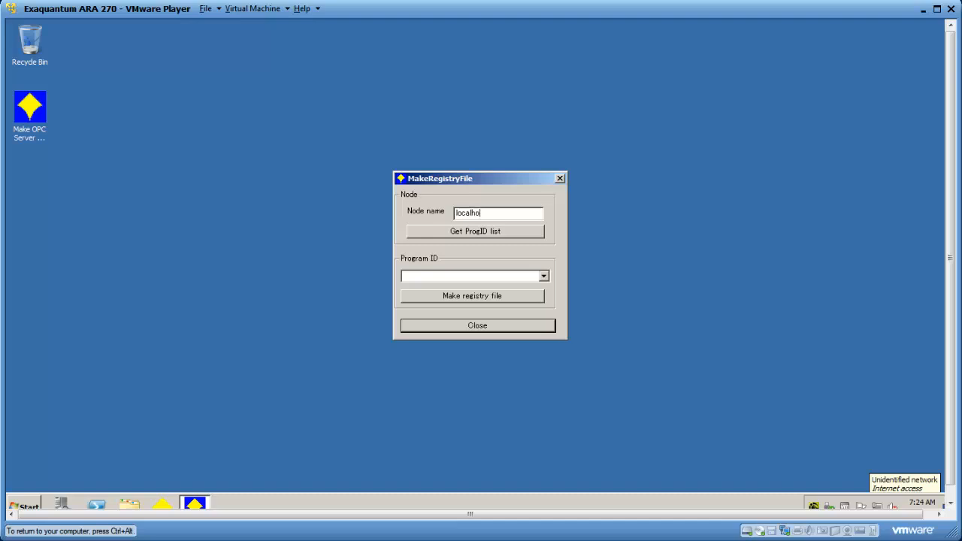
{"action": "type", "text": "st"}
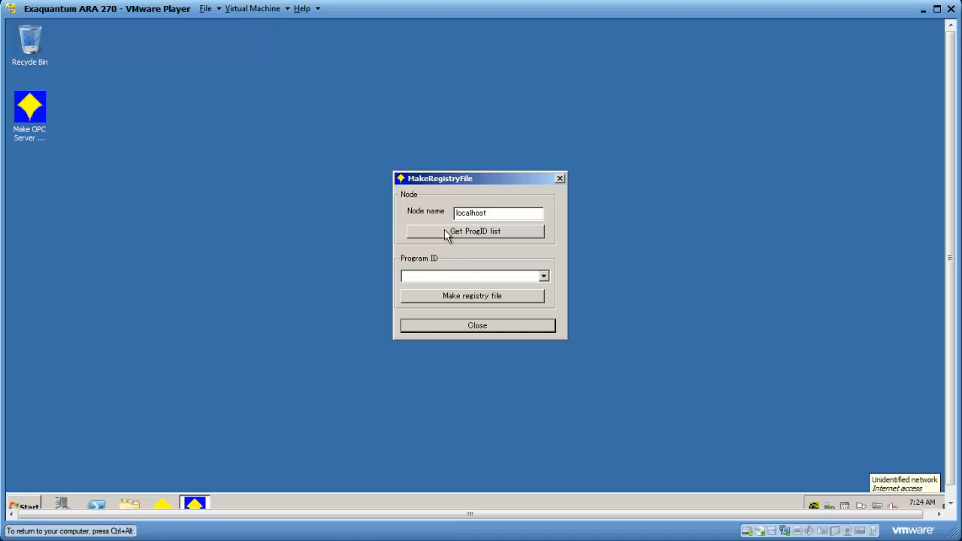
Step: Fetch the localhost program ID list and select OPCSample.OPCEventServer.1
{"action": "left_click", "coordinate": [475, 230]}
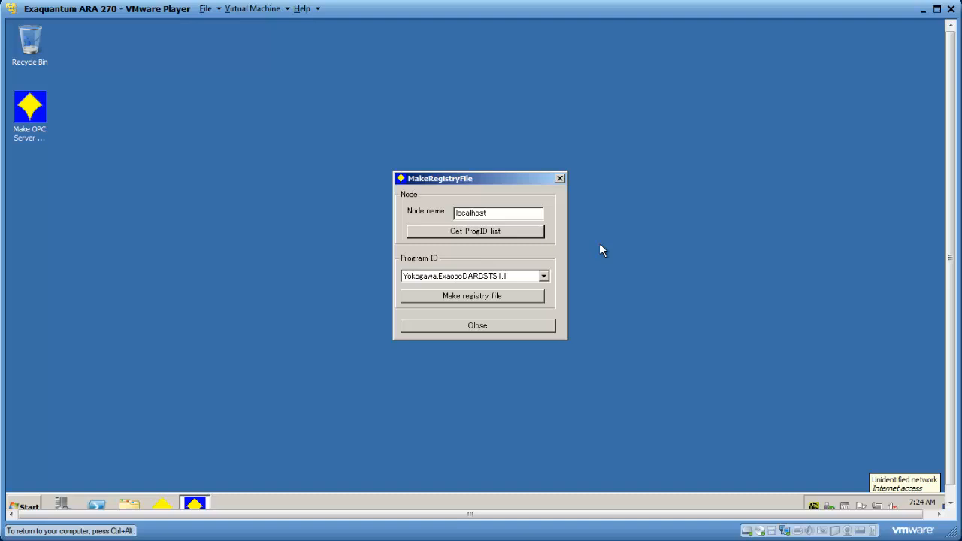
{"action": "mouse_move", "coordinate": [538, 262]}
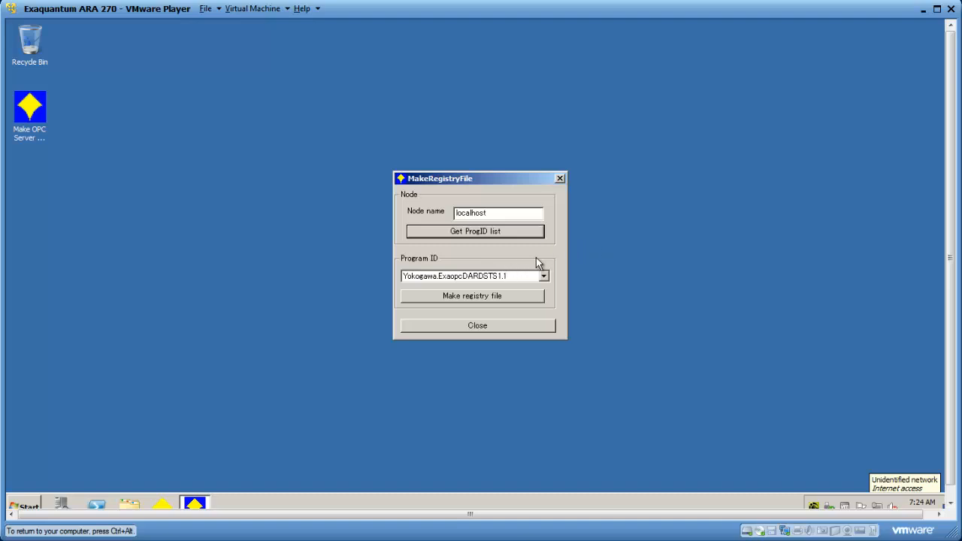
{"action": "left_click", "coordinate": [542, 275]}
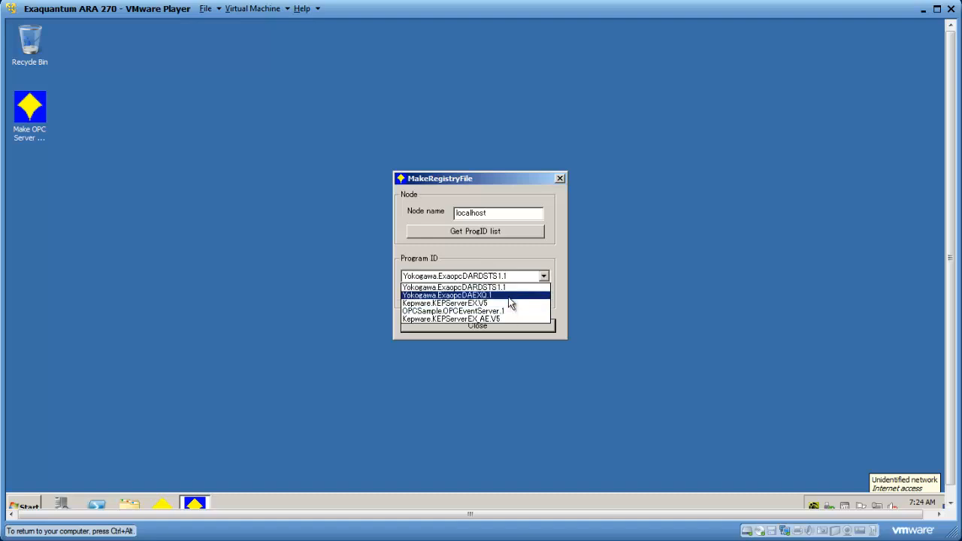
{"action": "mouse_move", "coordinate": [509, 303]}
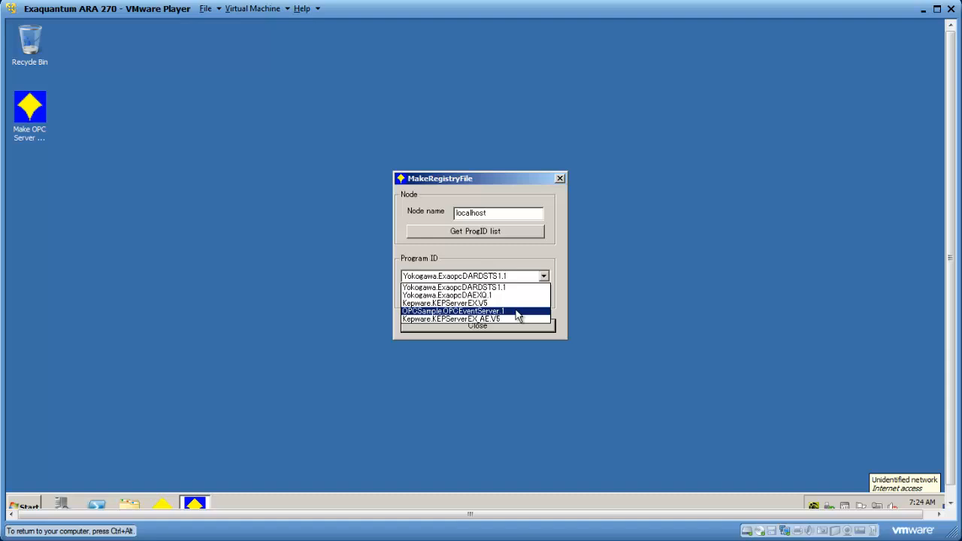
{"action": "left_click", "coordinate": [450, 311]}
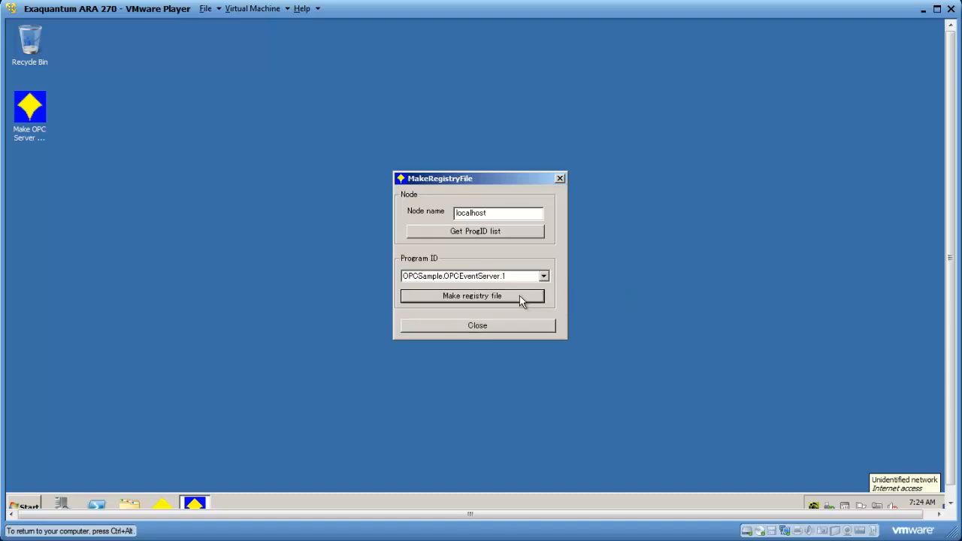
Step: Generate the OPCSample.OPCEventServer.1 .reg file on the desktop and open it for merging
{"action": "left_click", "coordinate": [472, 296]}
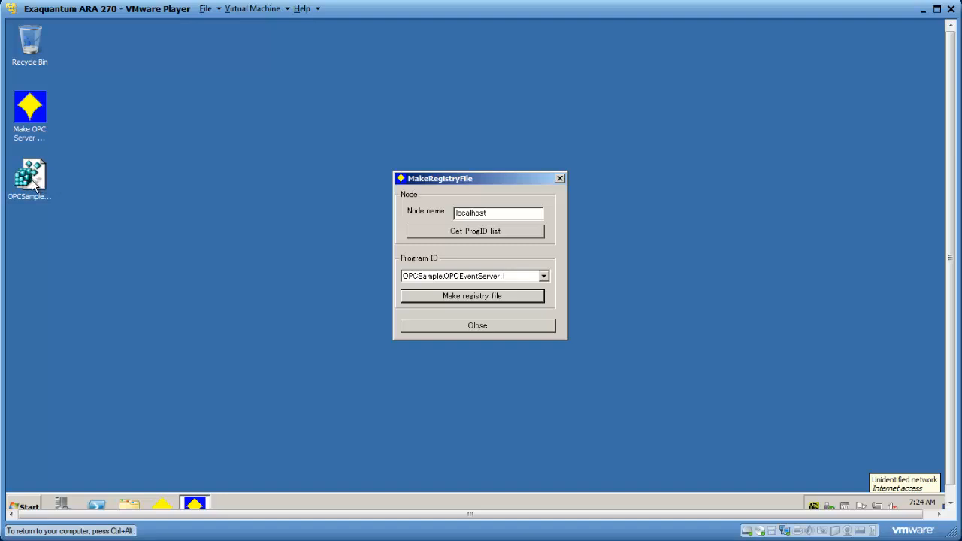
{"action": "mouse_move", "coordinate": [43, 176]}
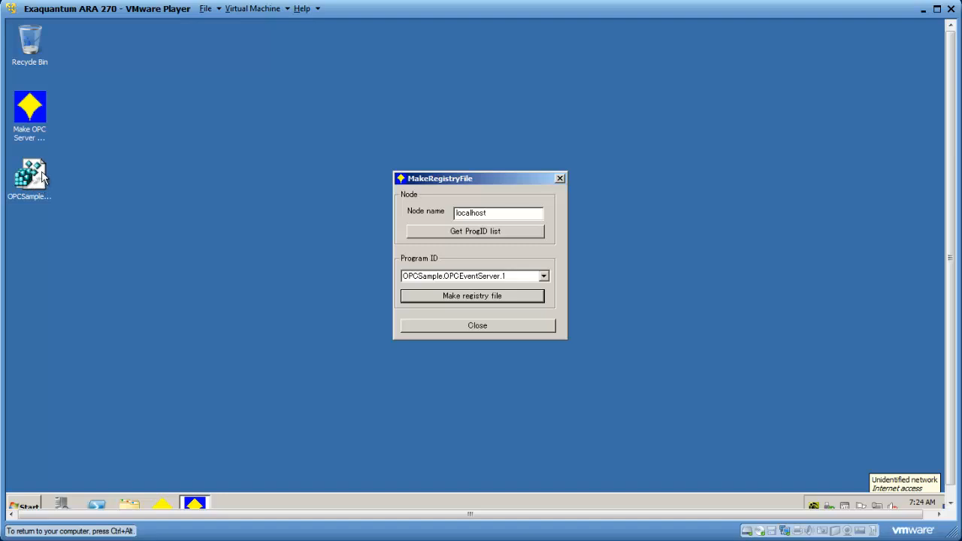
{"action": "left_click", "coordinate": [472, 296]}
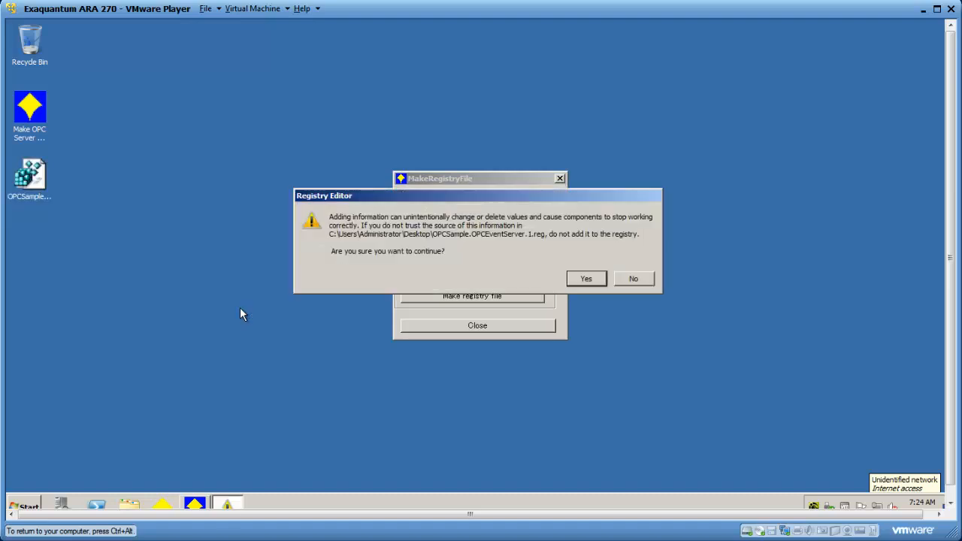
{"action": "mouse_move", "coordinate": [594, 293]}
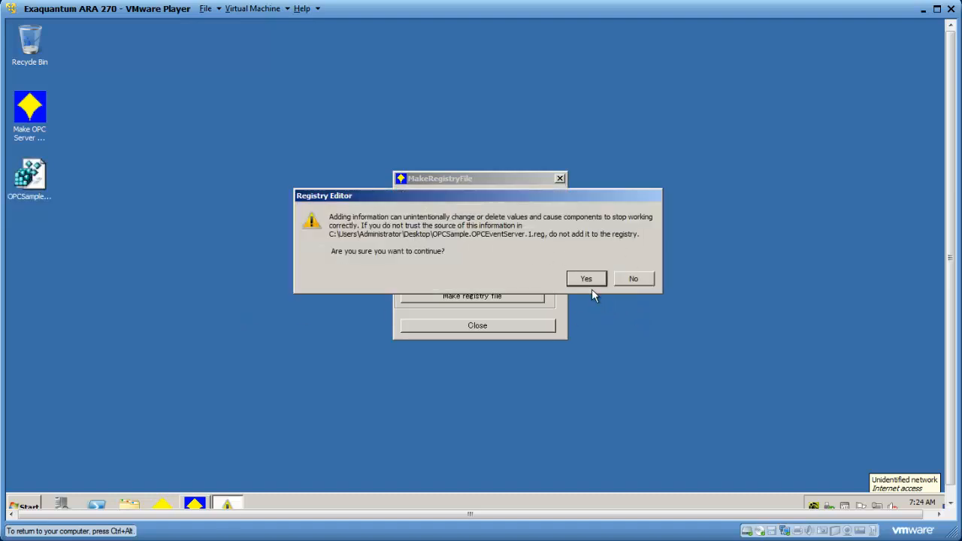
Step: Confirm merging the OPCSample.OPCEventServer.1 entries into the registry and dismiss the success message
{"action": "left_click", "coordinate": [586, 278]}
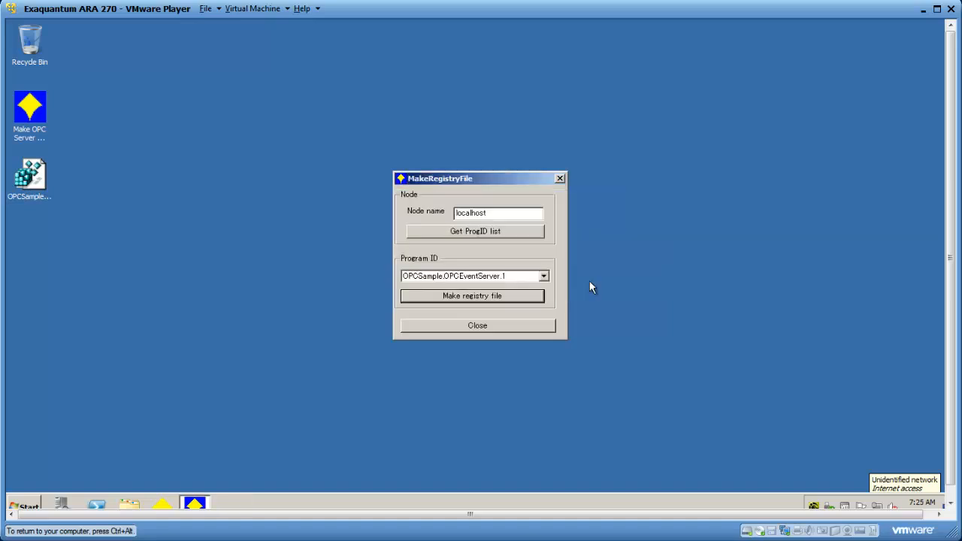
{"action": "left_click", "coordinate": [472, 295]}
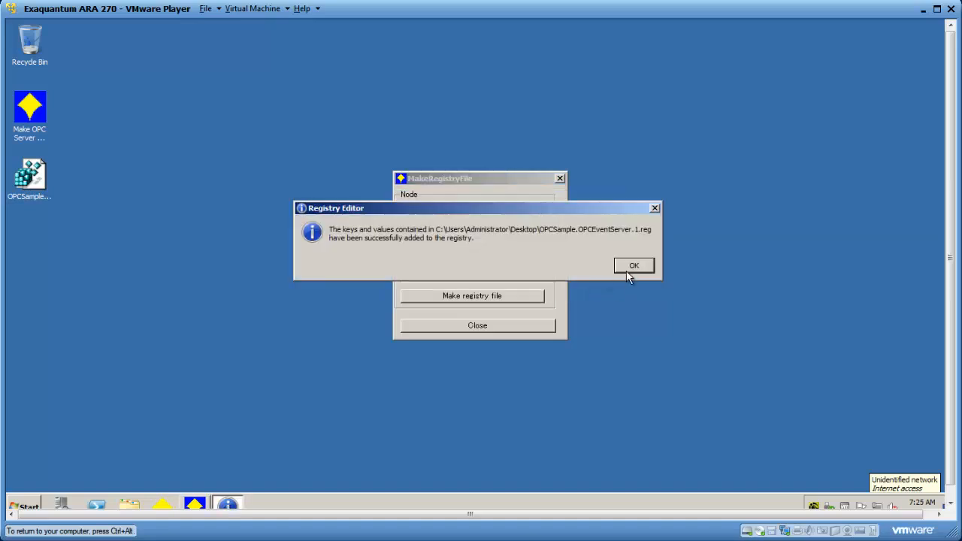
{"action": "left_click", "coordinate": [634, 266]}
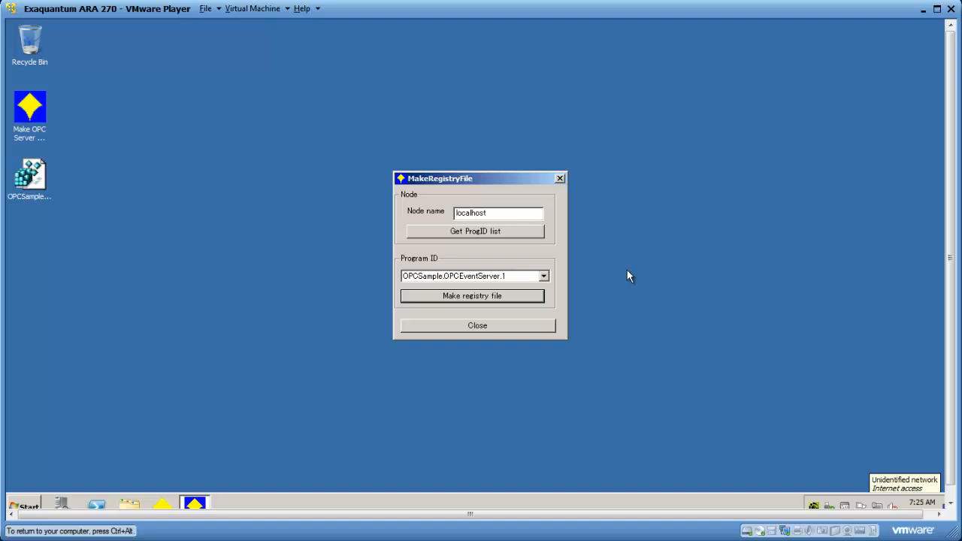